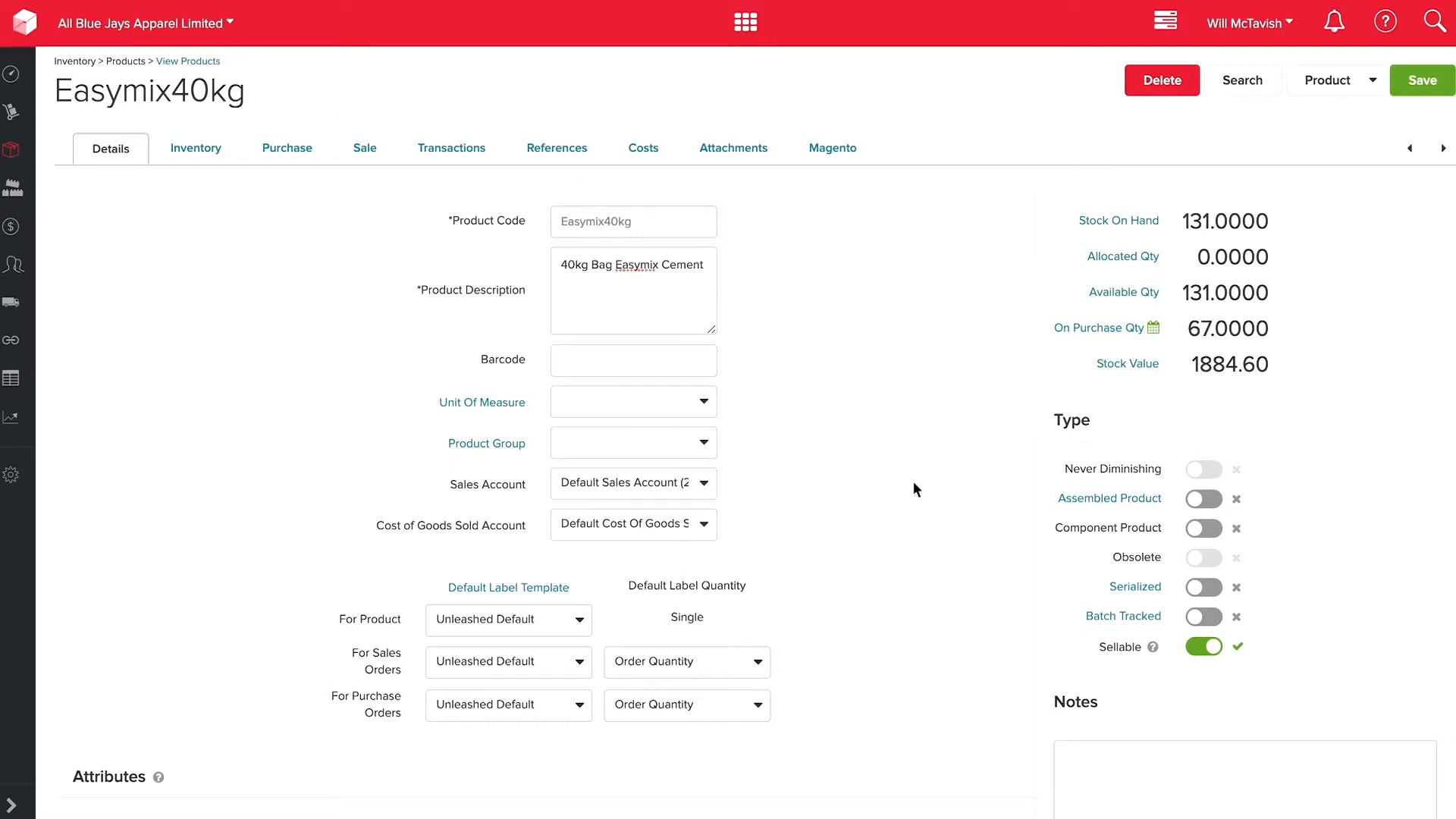
Step: Show the Easymix40kg per-warehouse stock table with all min and max levels blank
{"action": "left_click", "coordinate": [196, 147]}
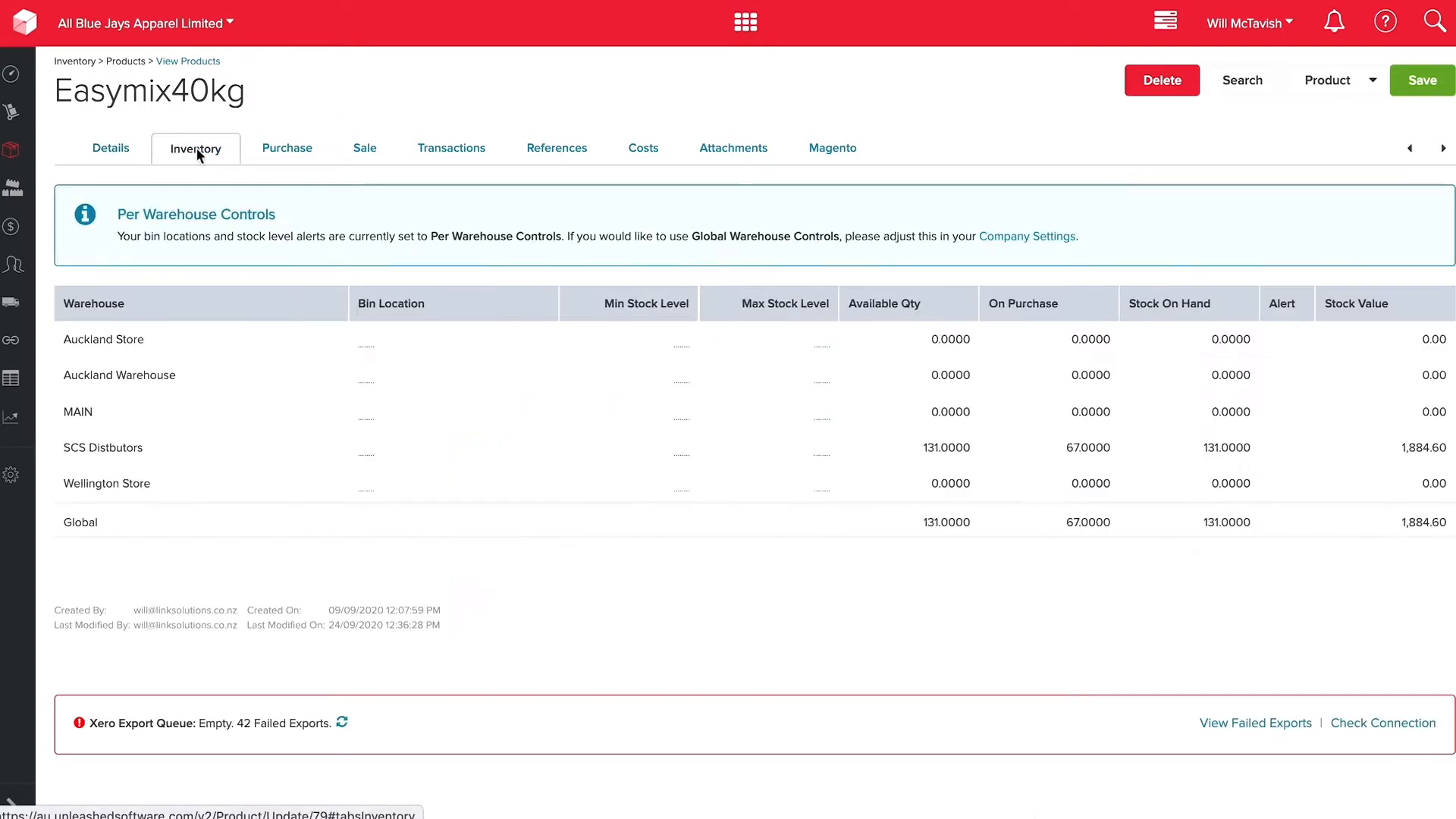
{"action": "mouse_move", "coordinate": [764, 635]}
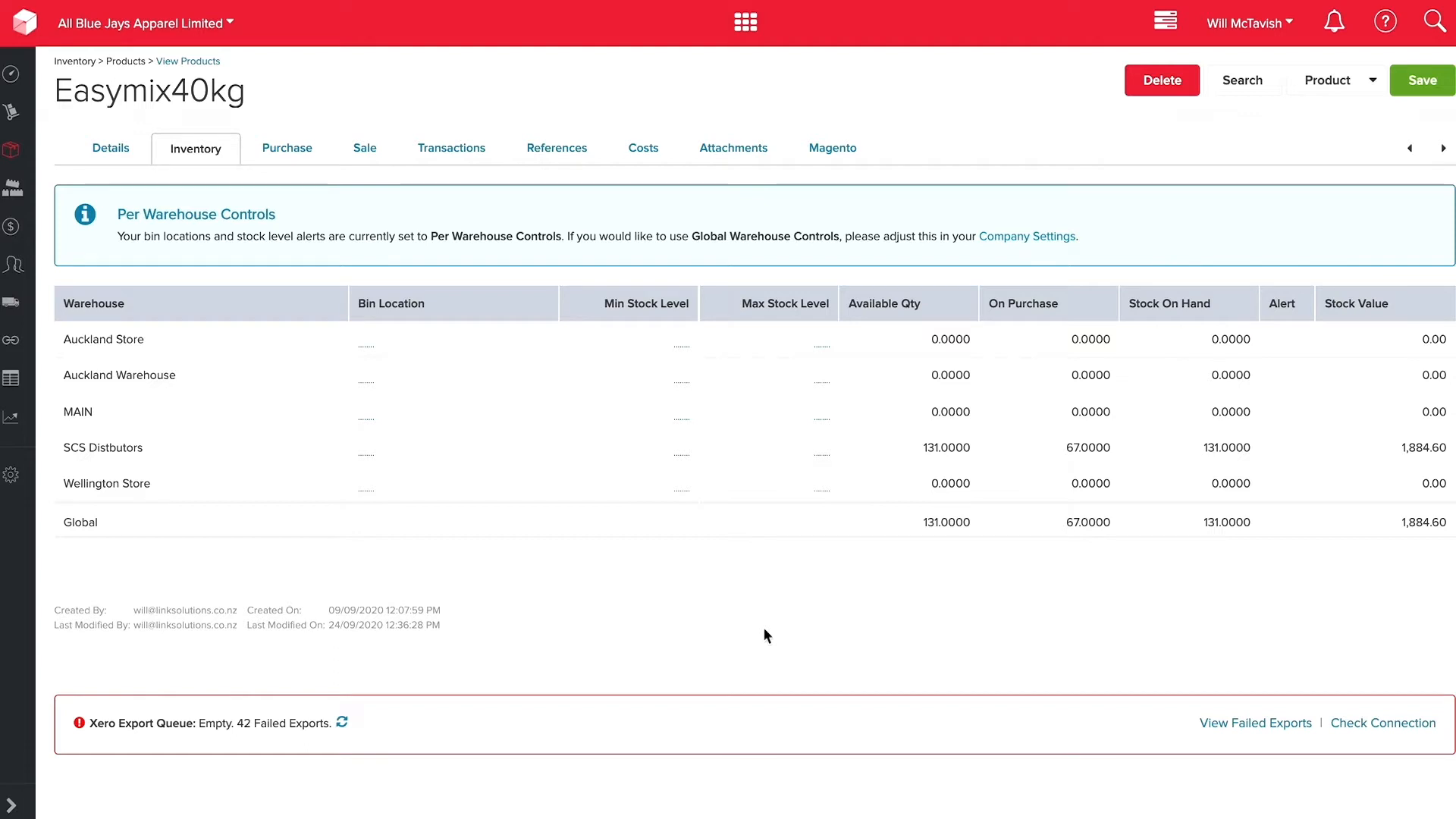
{"action": "mouse_move", "coordinate": [663, 348]}
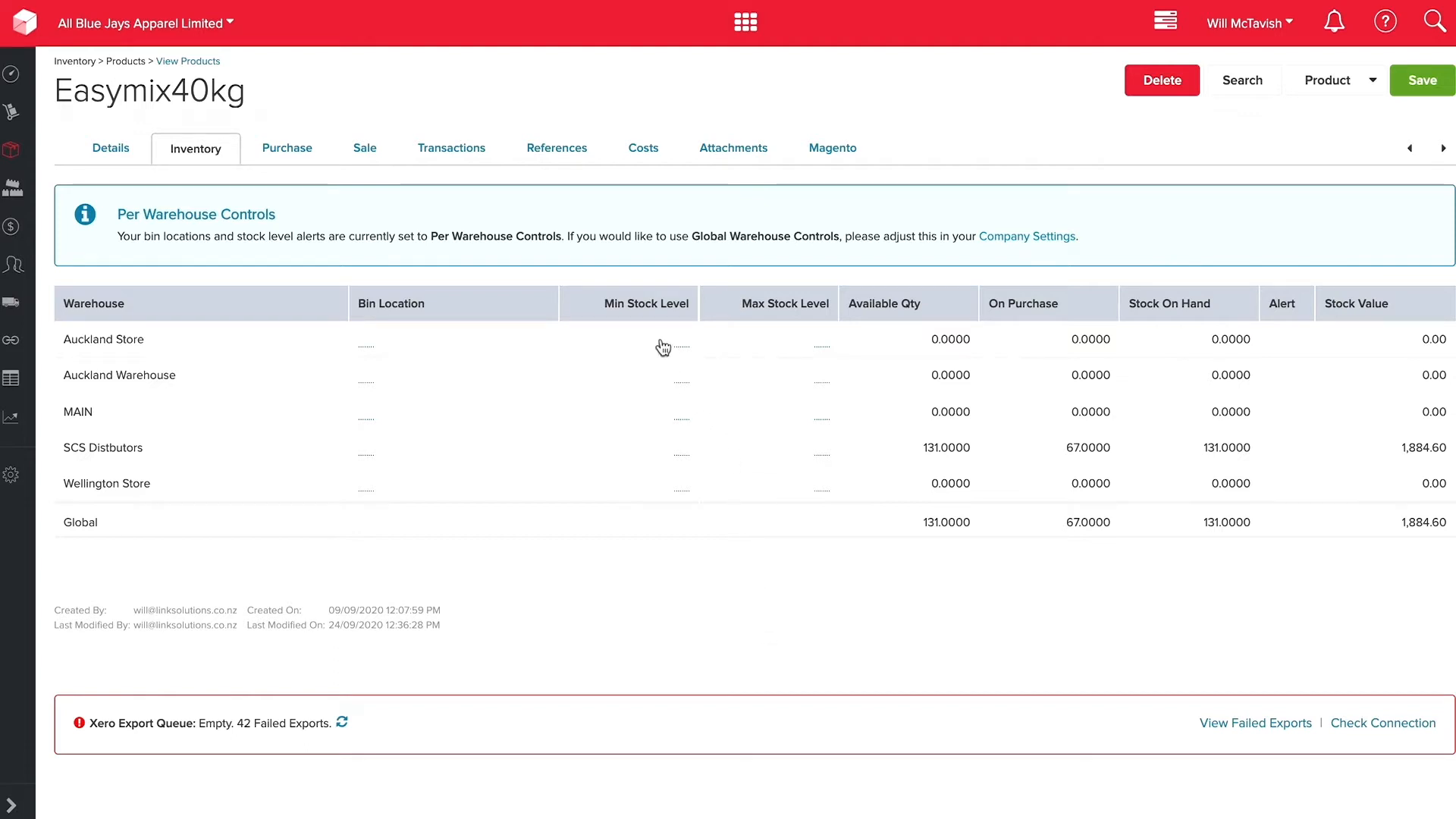
Step: Enter minimum stock levels 30 Auckland Store, 40 Auckland Warehouse, 100 MAIN, 30 SCS Distbutors
{"action": "left_click", "coordinate": [628, 338]}
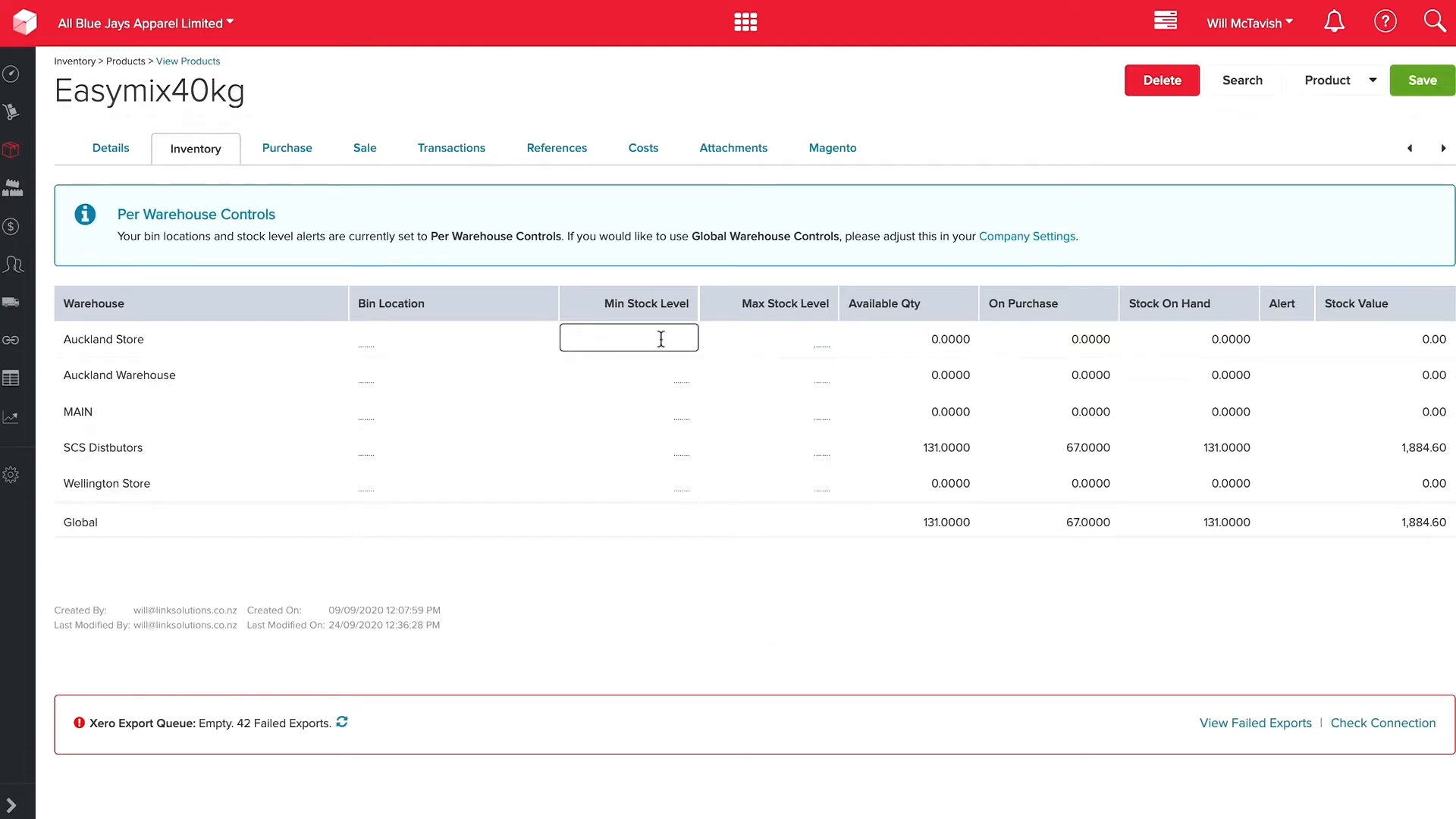
{"action": "type", "text": "30"}
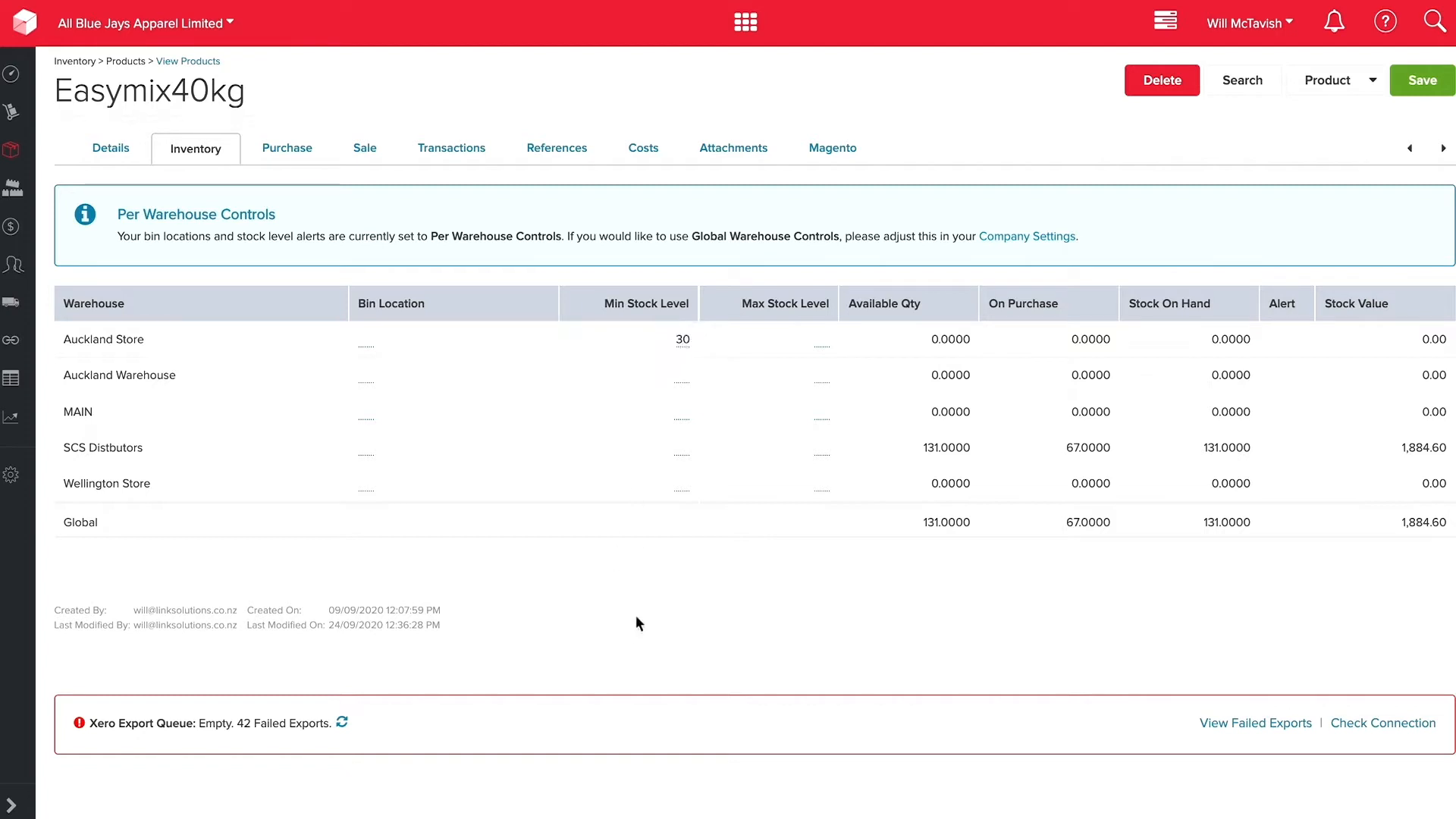
{"action": "left_click", "coordinate": [627, 375]}
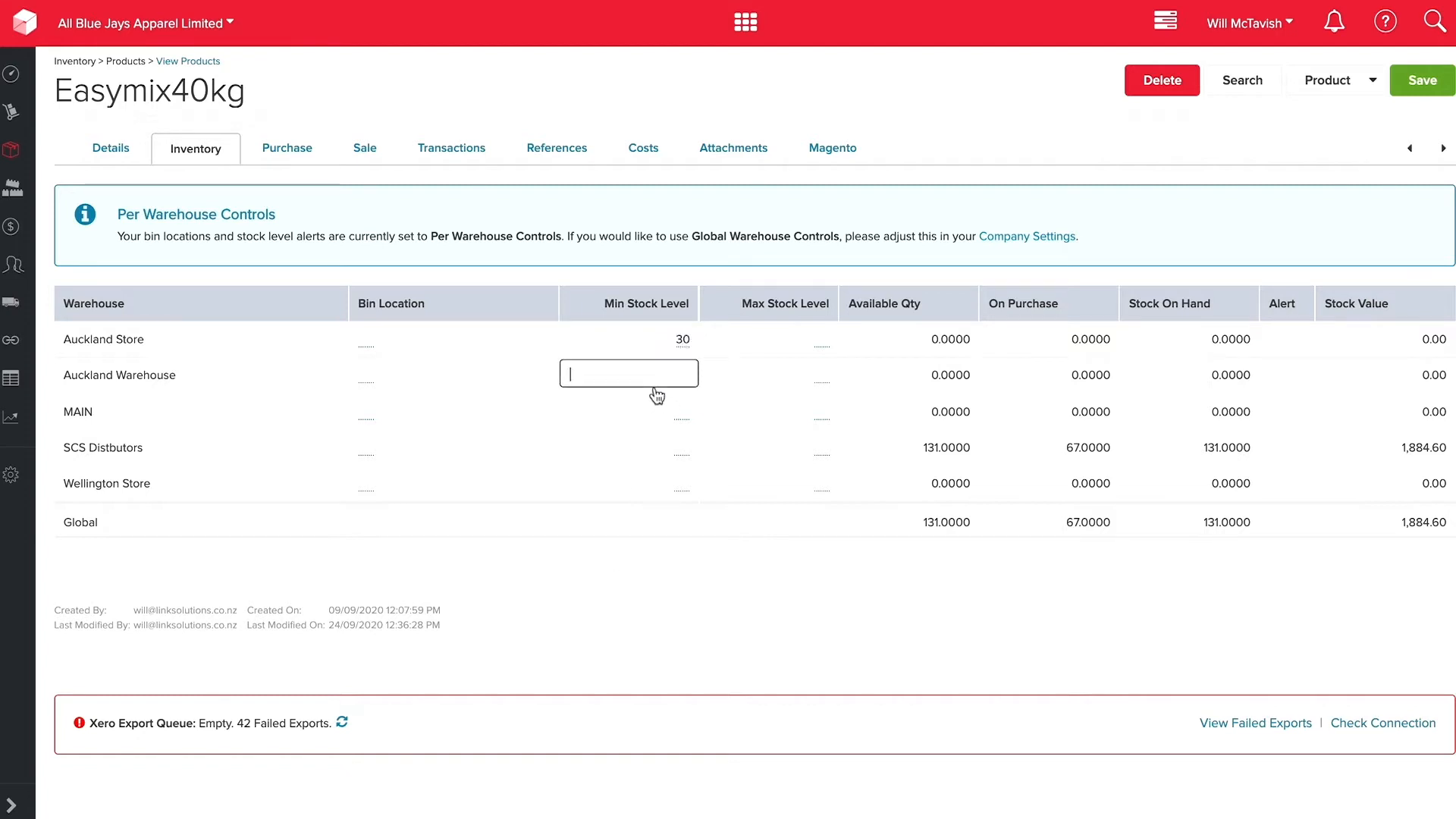
{"action": "type", "text": "40"}
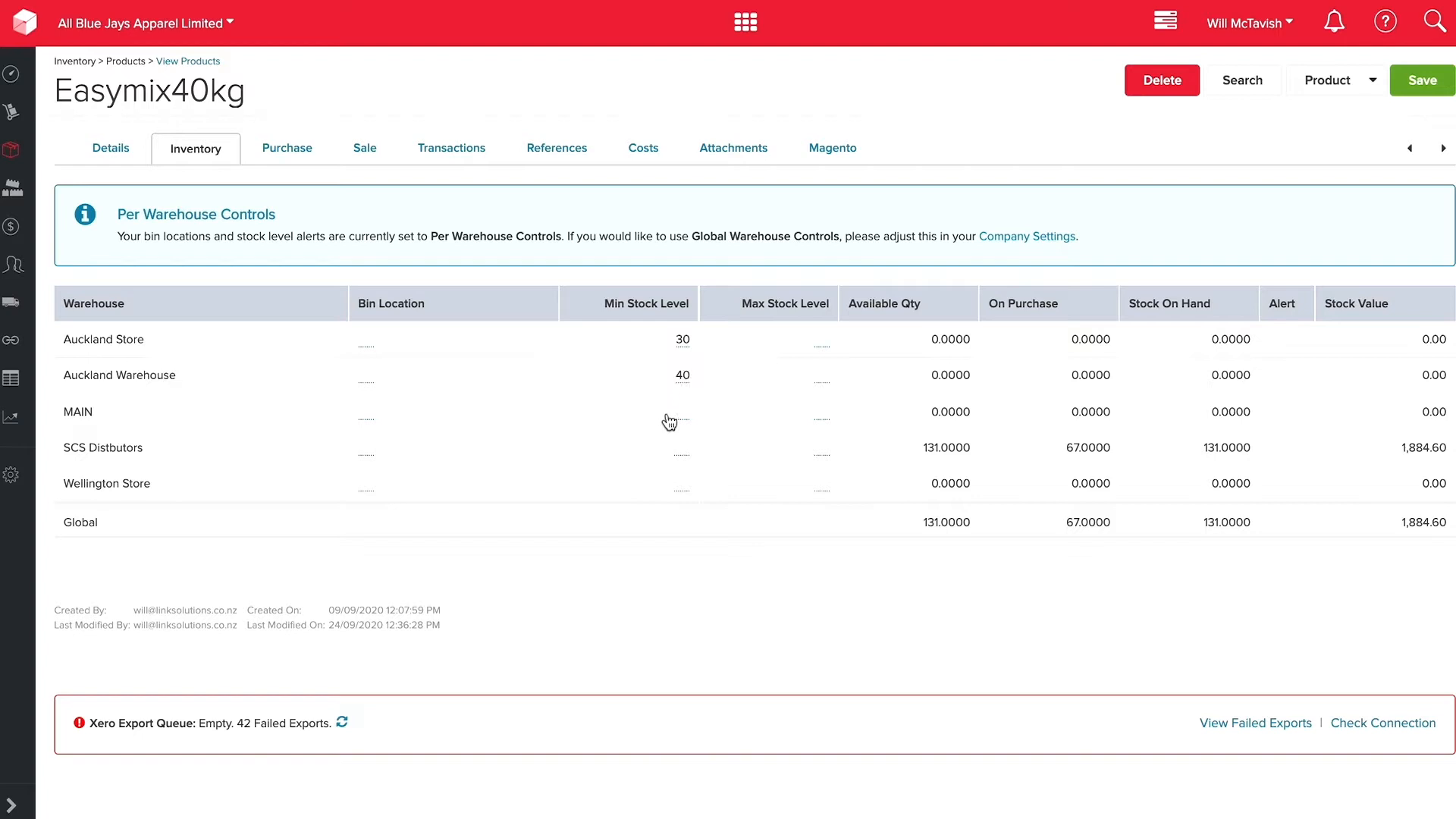
{"action": "type", "text": "100"}
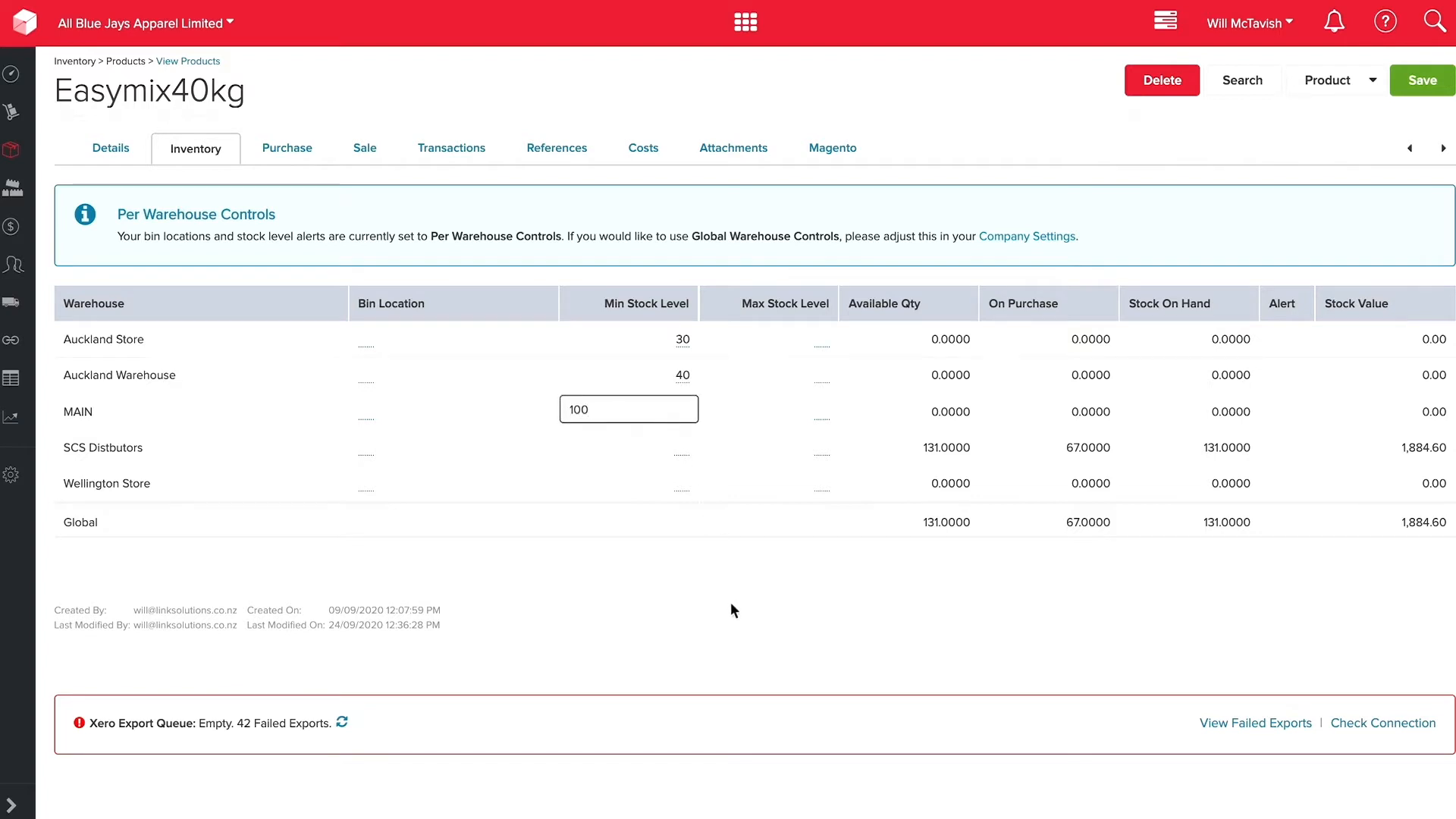
{"action": "left_click", "coordinate": [628, 446]}
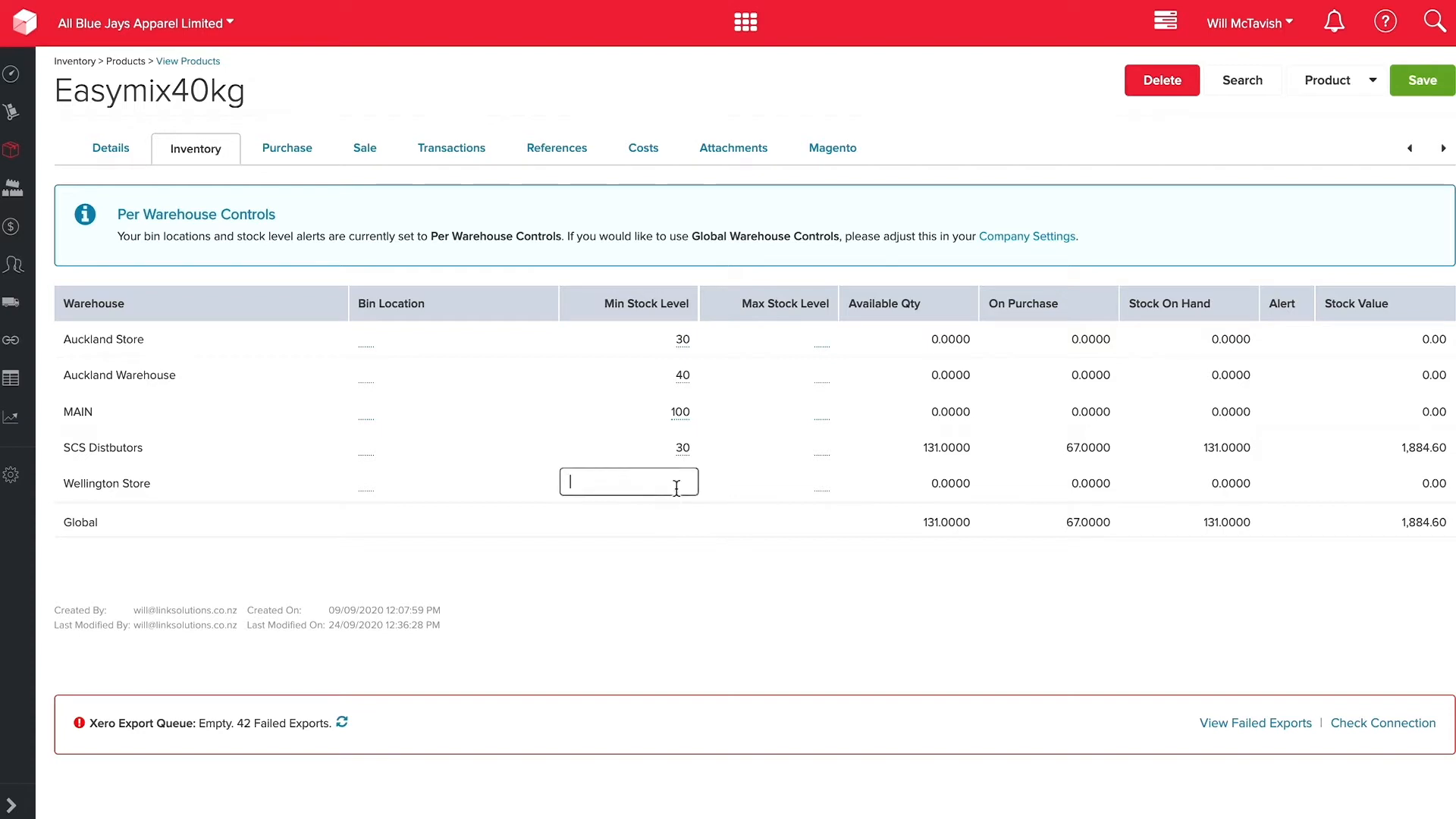
{"action": "type", "text": "30"}
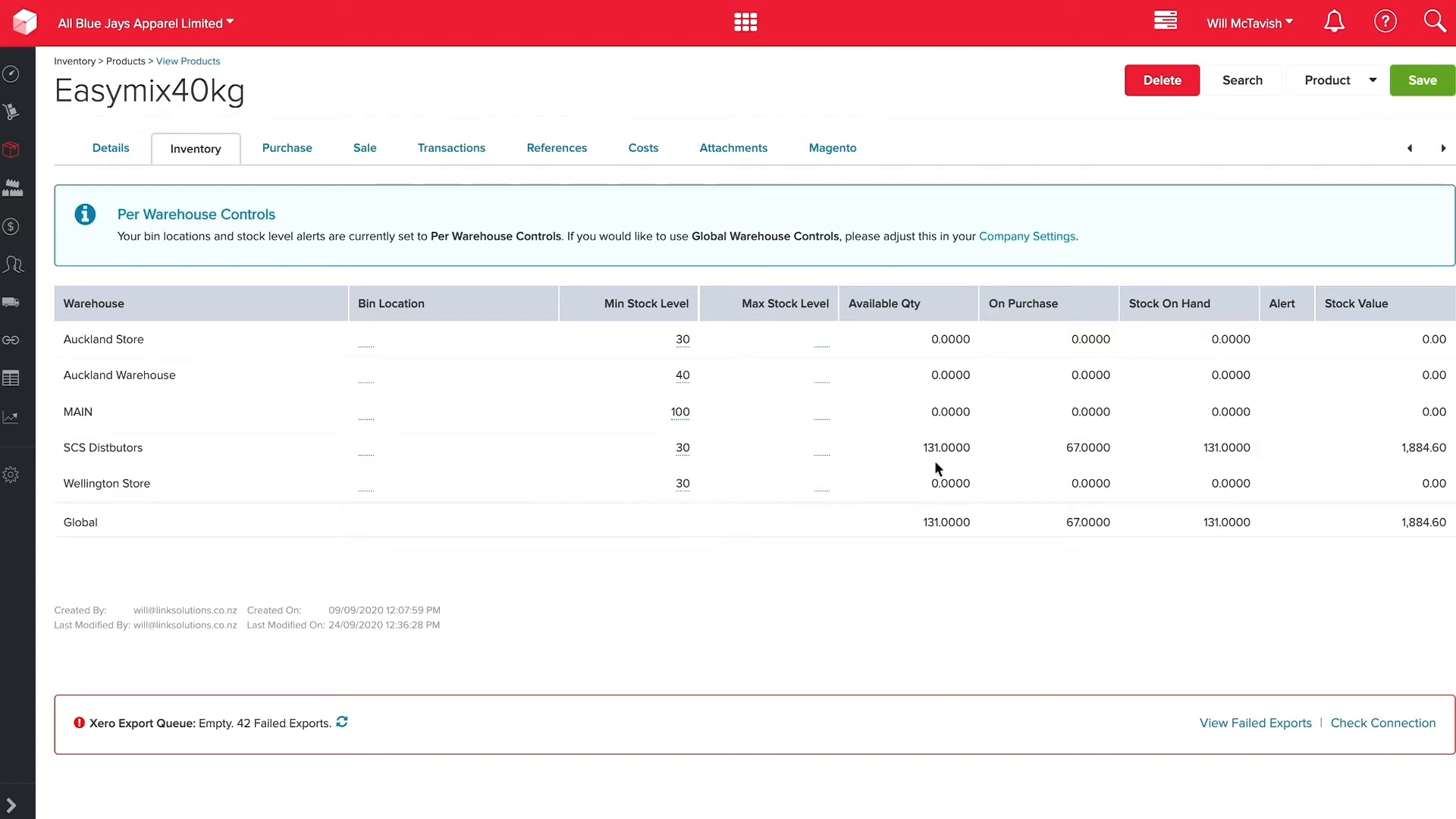